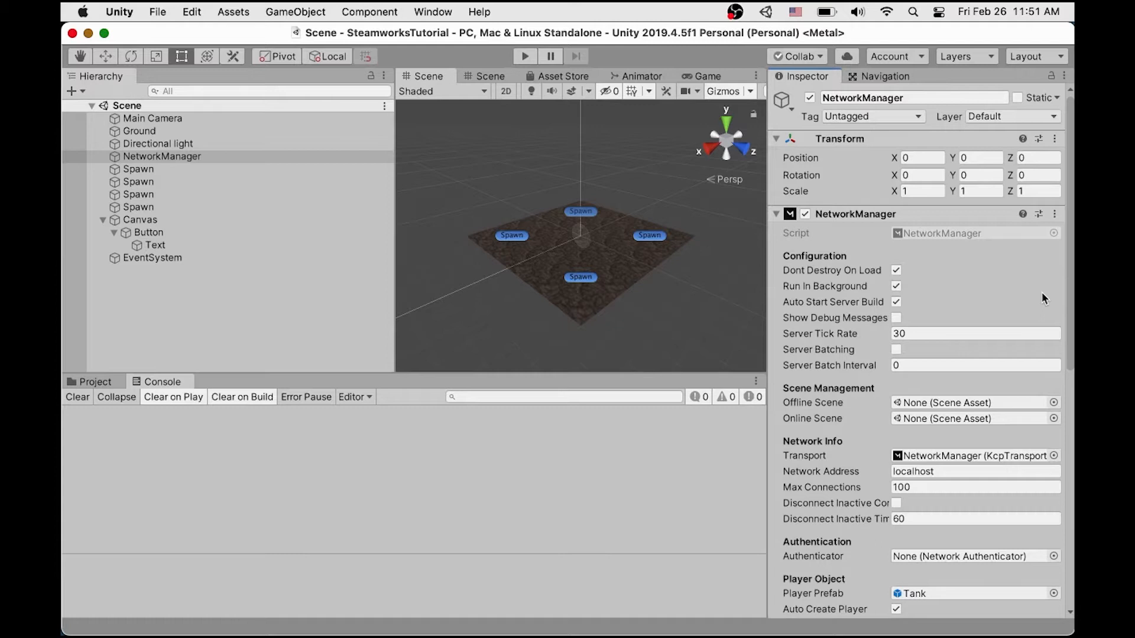
Show the project's Assets folder with the SteamLobby script in the bottom panel.
{"action": "scroll", "scroll_direction": "down", "scroll_amount": 3}
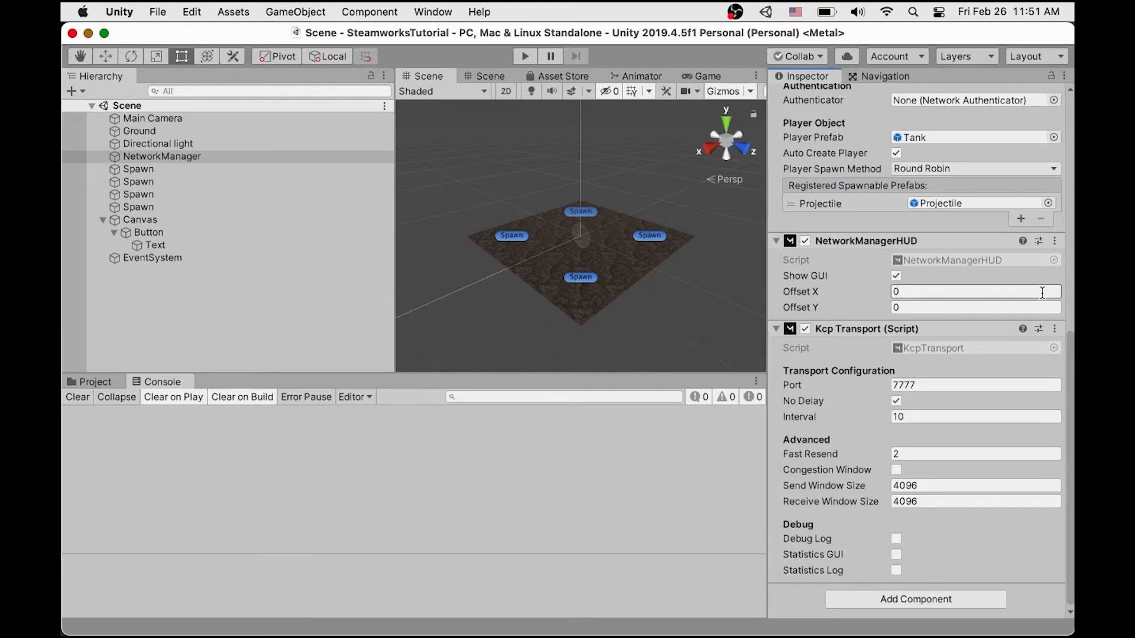
{"action": "left_click", "coordinate": [91, 382]}
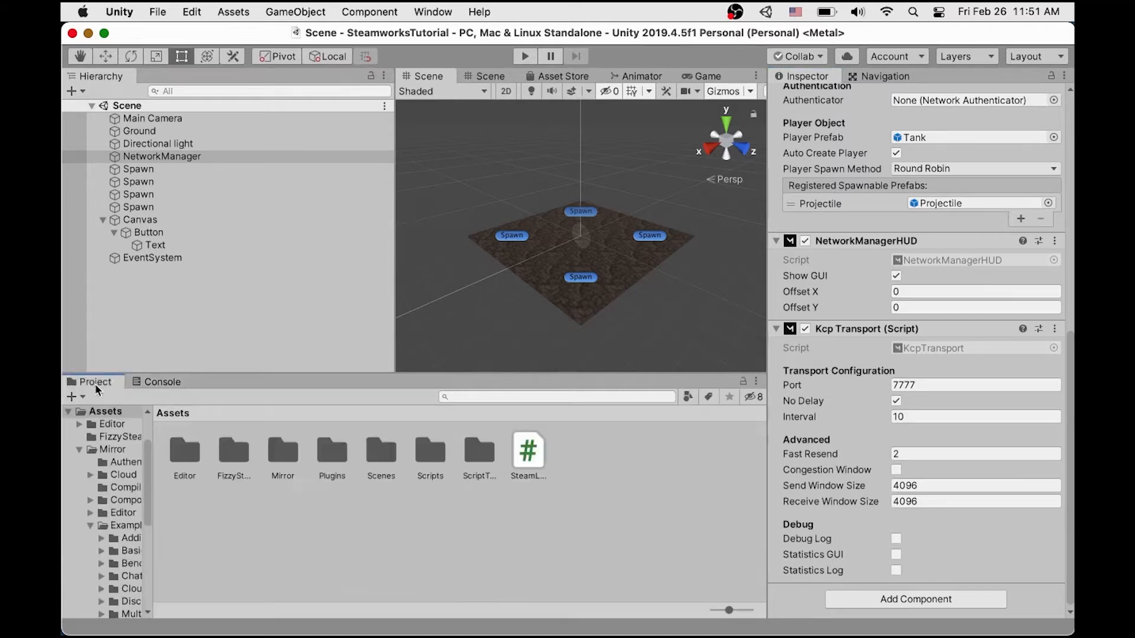
Preview SteamLobby.cs, showing HostLobby creating a Steam lobby and starting the host.
{"action": "left_click", "coordinate": [527, 449]}
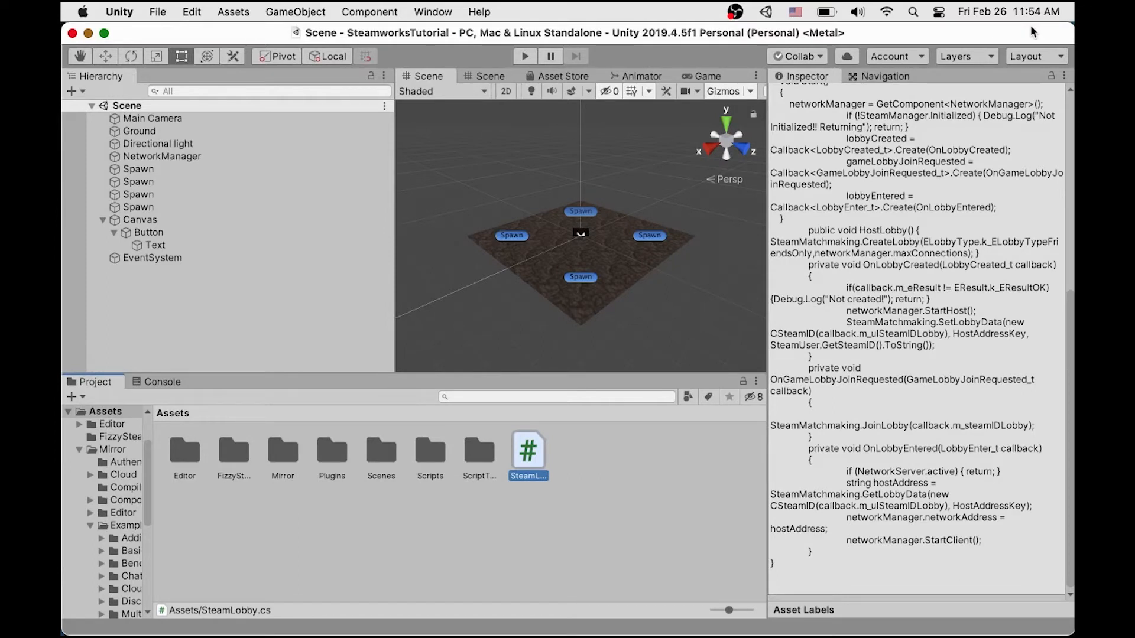
Disable the NetworkManagerHUD component on the NetworkManager object.
{"action": "left_click", "coordinate": [162, 156]}
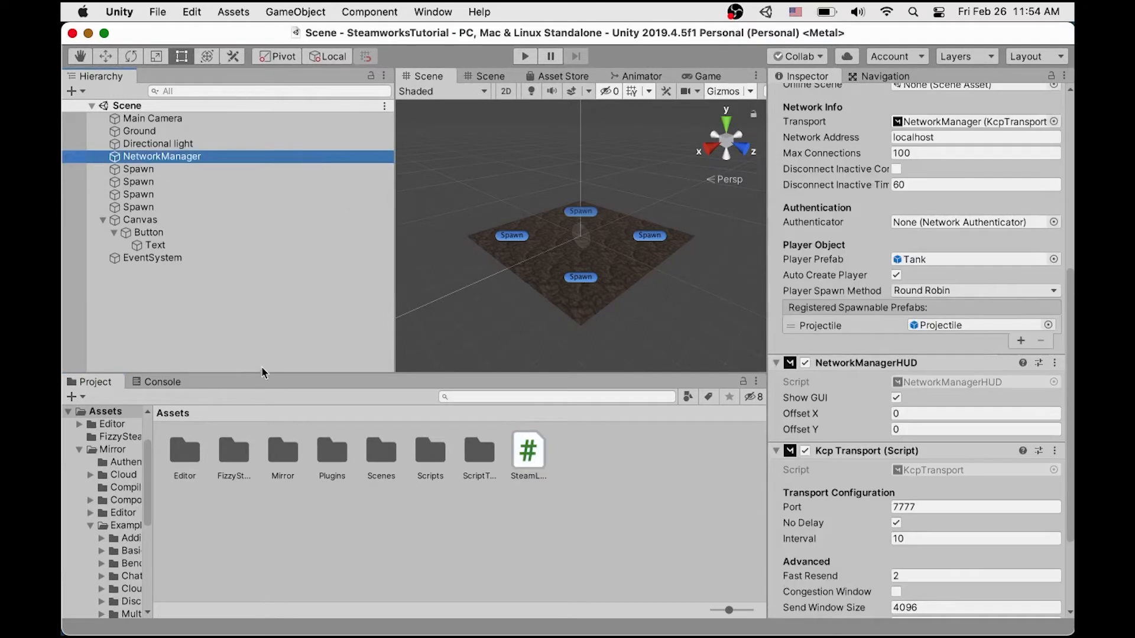
{"action": "left_click", "coordinate": [149, 233]}
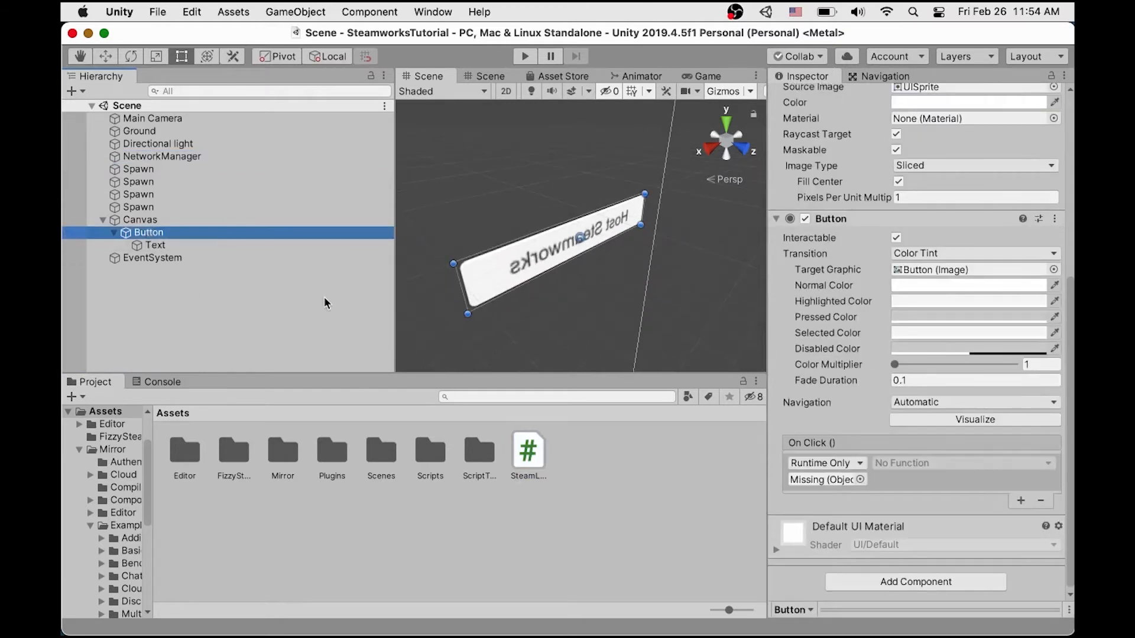
{"action": "scroll", "scroll_direction": "down", "scroll_amount": 3}
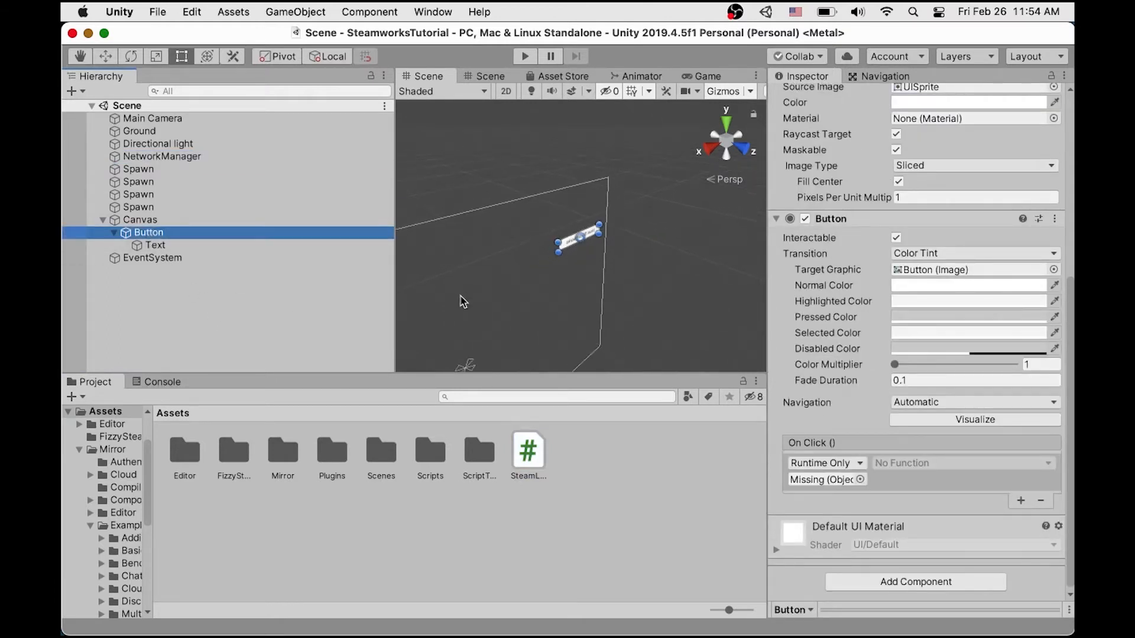
{"action": "left_click", "coordinate": [162, 156]}
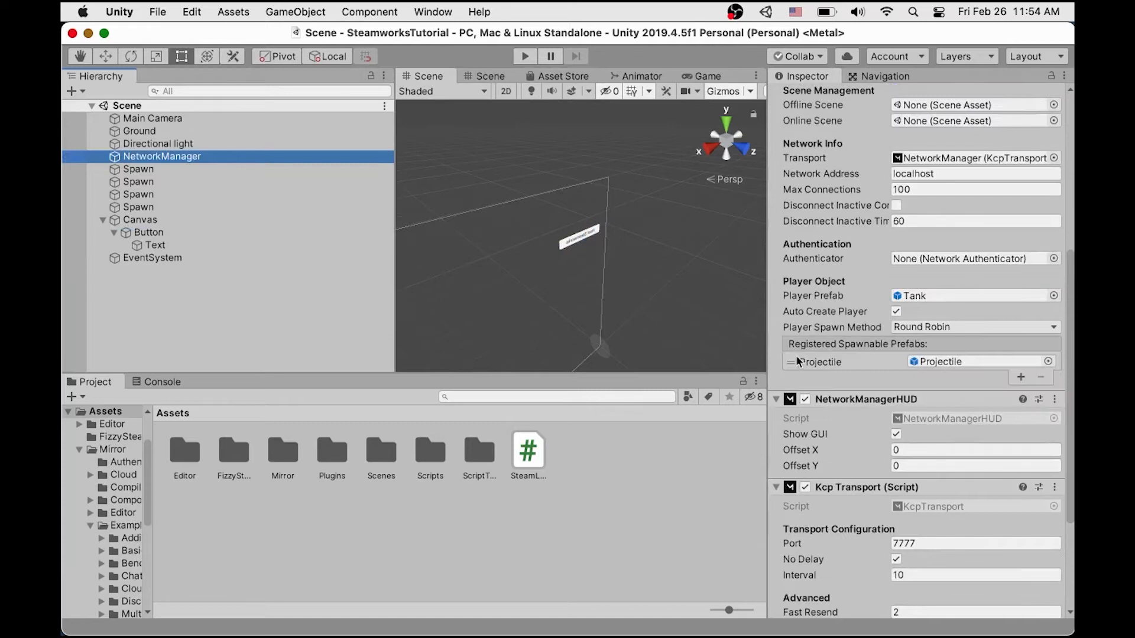
{"action": "left_click", "coordinate": [791, 399]}
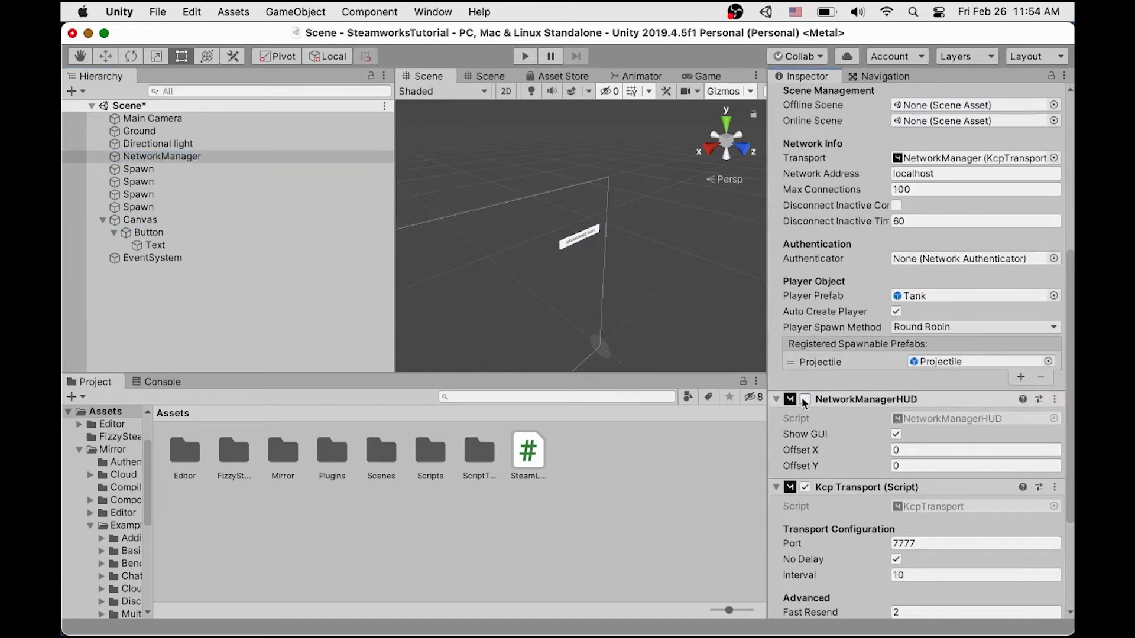
Replace Kcp Transport on NetworkManager with Fizzy Steamworks and add the Steam Lobby script.
{"action": "left_click", "coordinate": [1054, 327]}
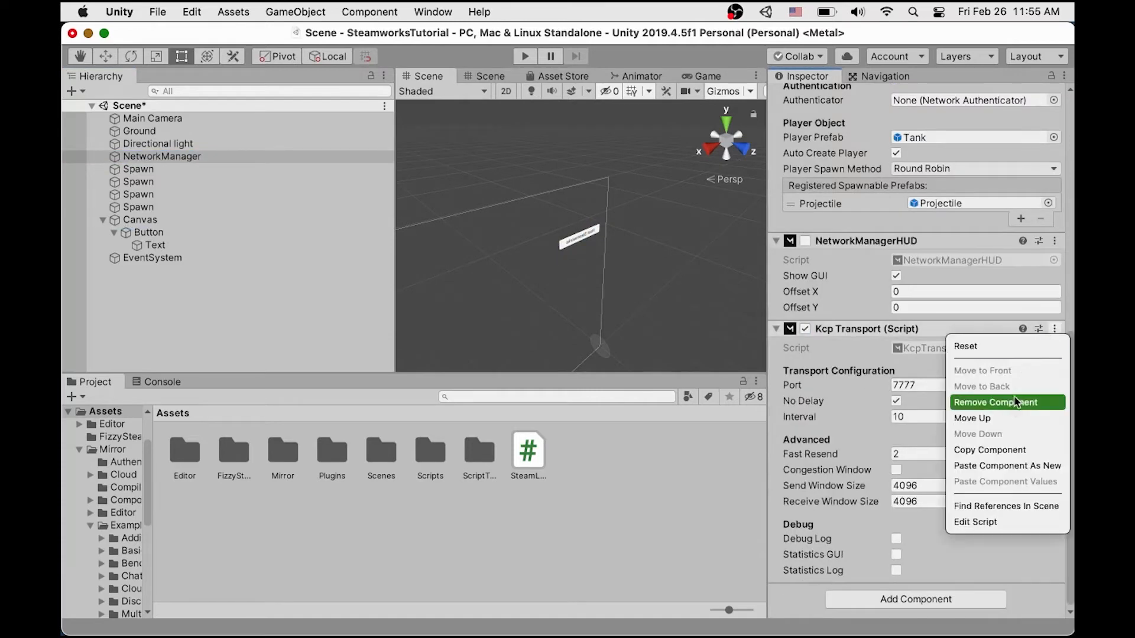
{"action": "left_click", "coordinate": [995, 402]}
{"action": "type", "text": "fiz"}
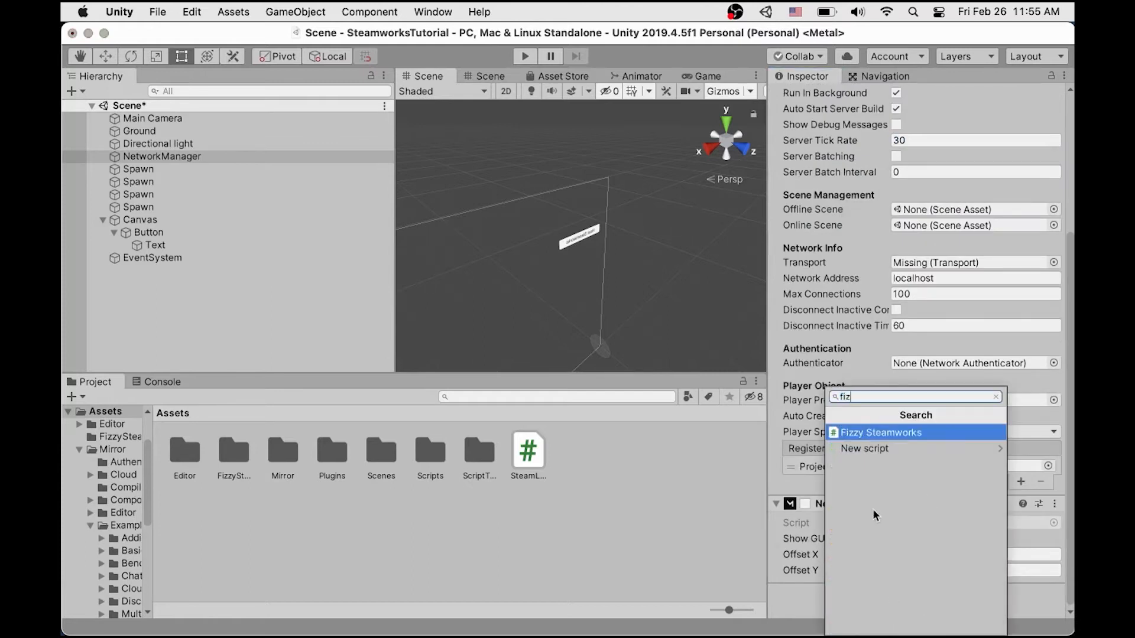
{"action": "left_click", "coordinate": [882, 433]}
{"action": "type", "text": "ste"}
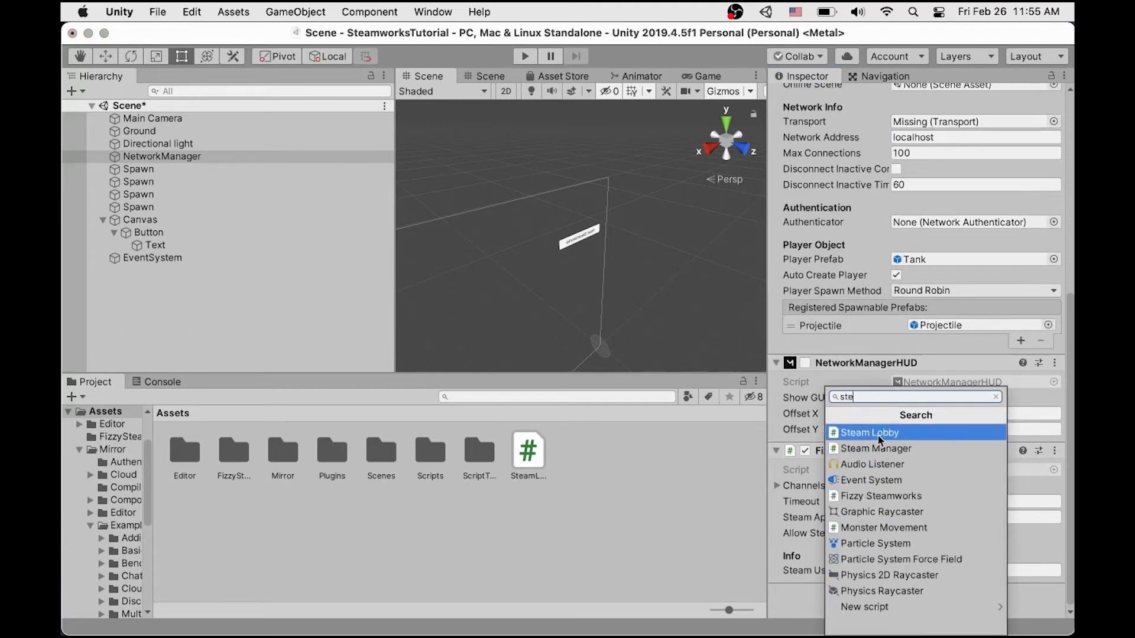
{"action": "left_click", "coordinate": [869, 433]}
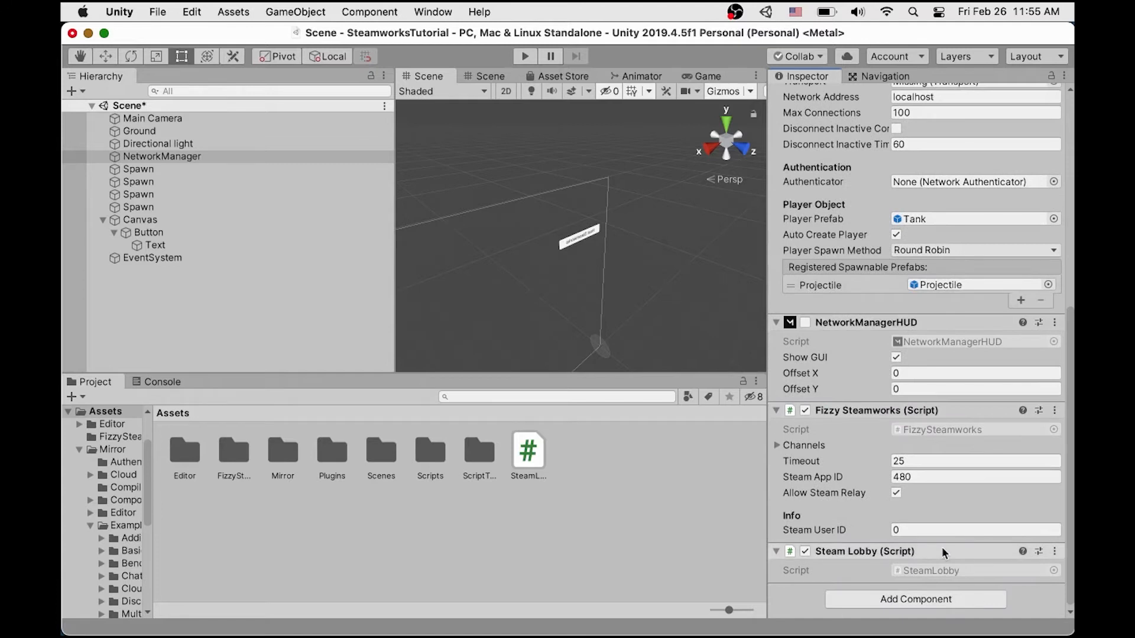
{"action": "mouse_move", "coordinate": [476, 211]}
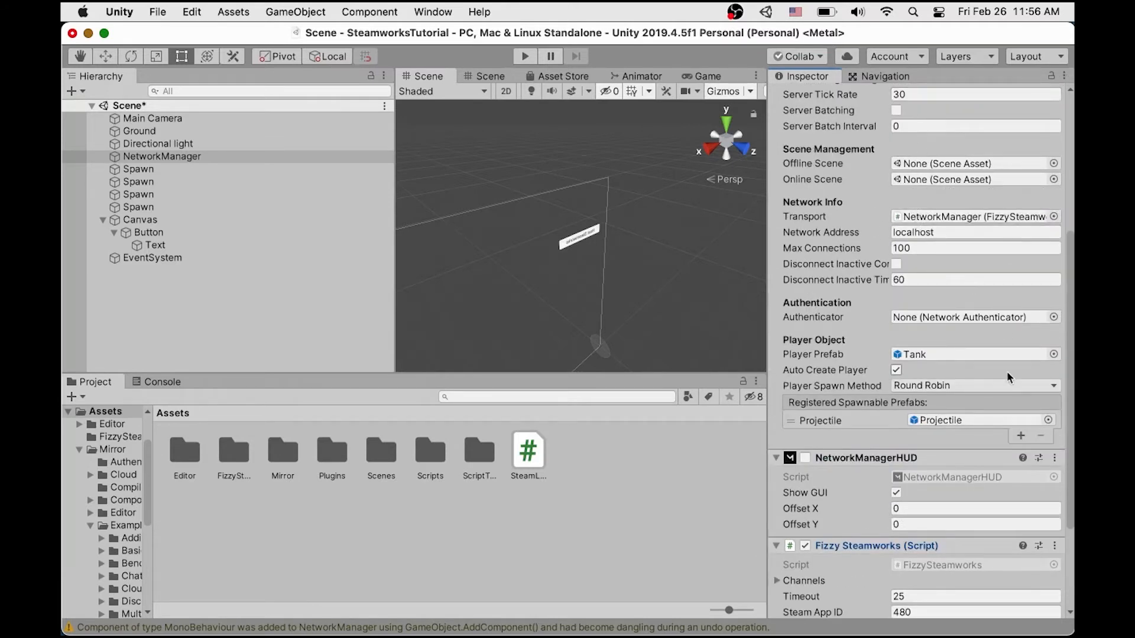
Make the Host Steamworks button's On Click call SteamLobby.HostLobby on NetworkManager.
{"action": "scroll", "scroll_direction": "down", "scroll_amount": 3}
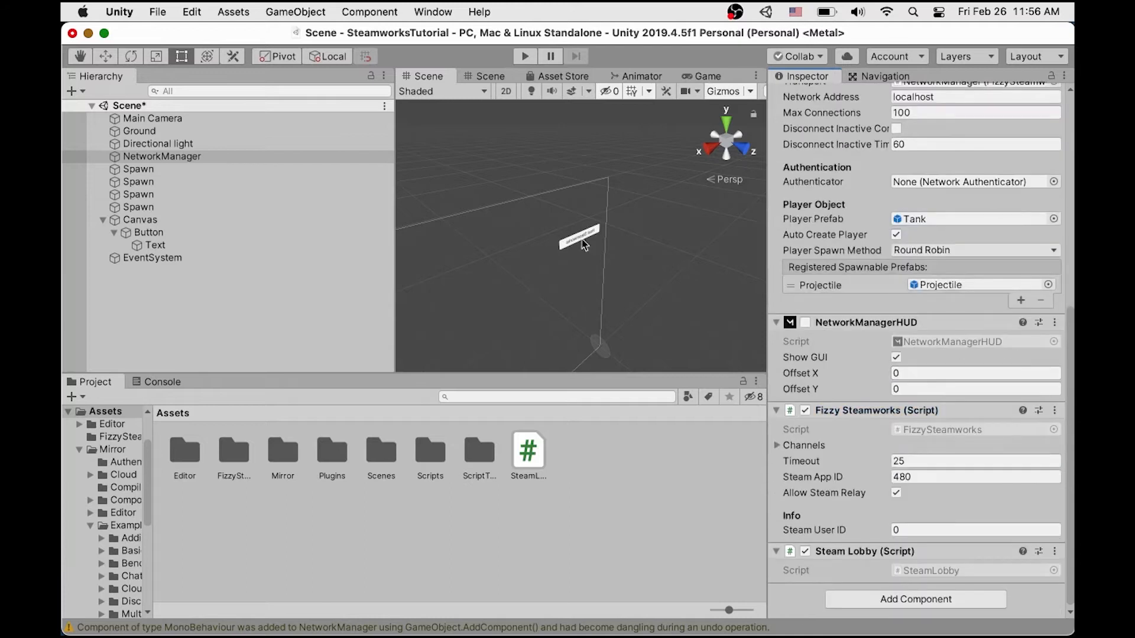
{"action": "left_click", "coordinate": [149, 233]}
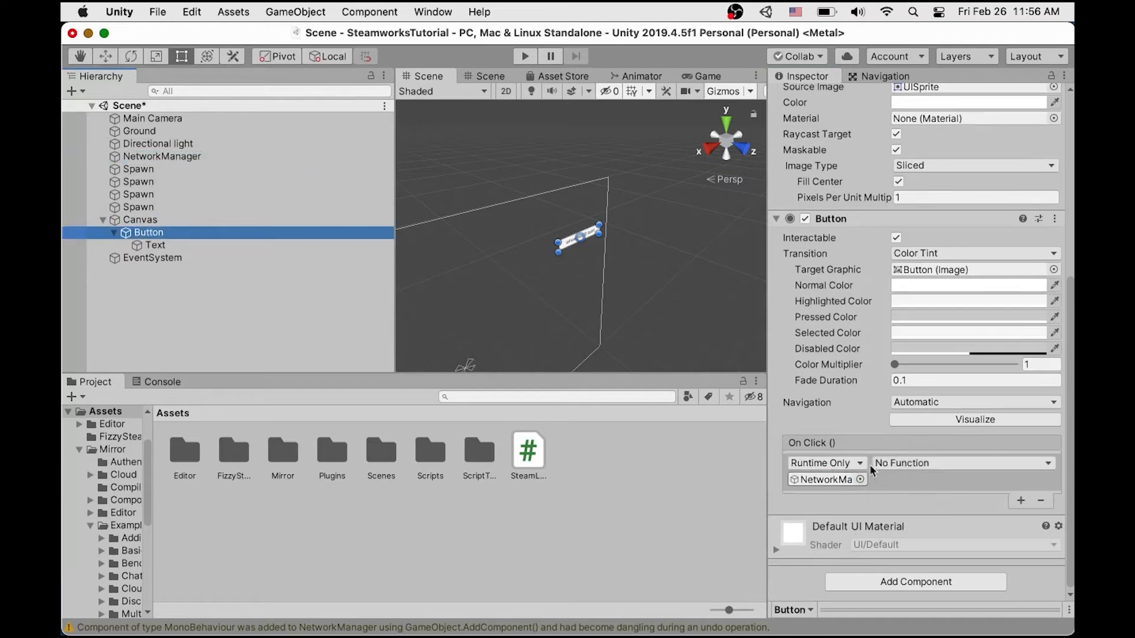
{"action": "left_click", "coordinate": [959, 462]}
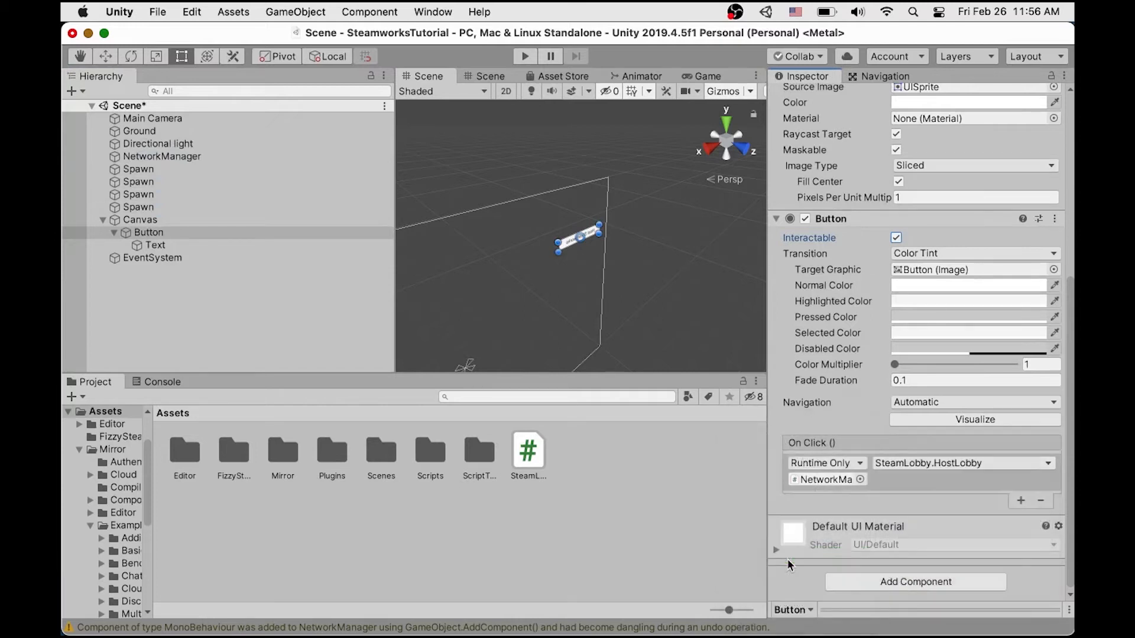
{"action": "mouse_move", "coordinate": [872, 490]}
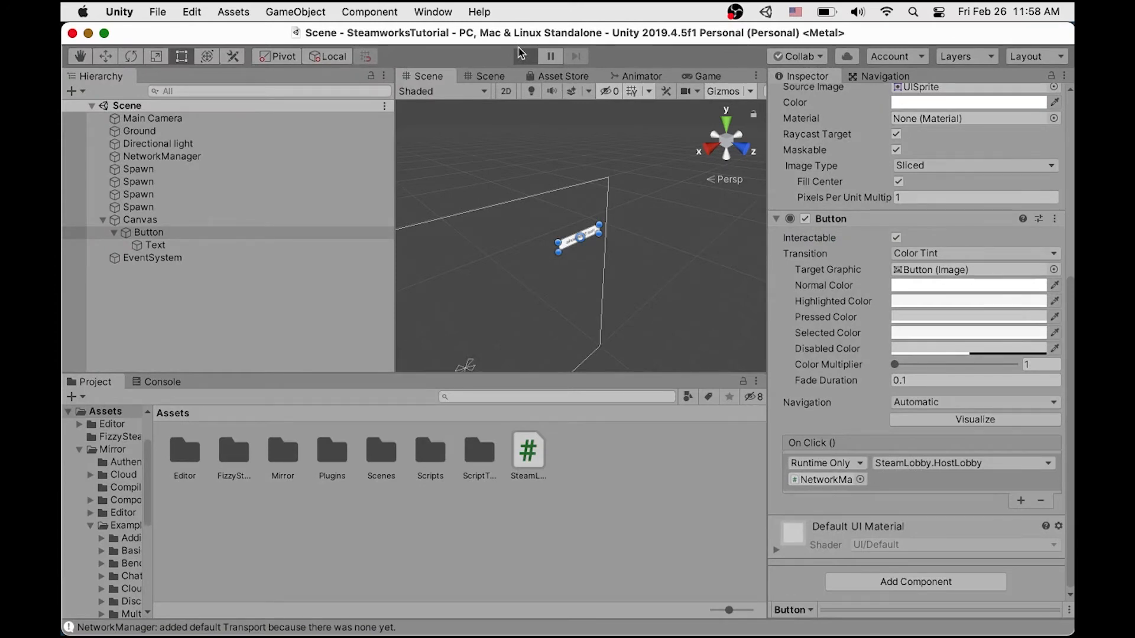
Run the game full screen, showing the ground and the Host Steamworks button.
{"action": "left_click", "coordinate": [525, 57]}
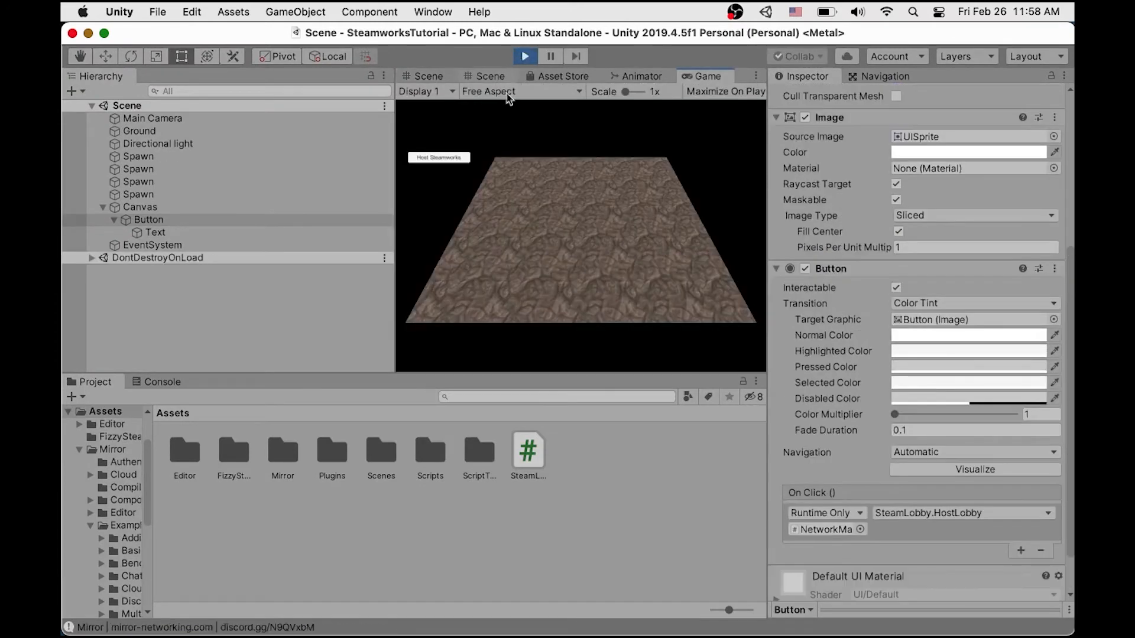
{"action": "left_click", "coordinate": [438, 157]}
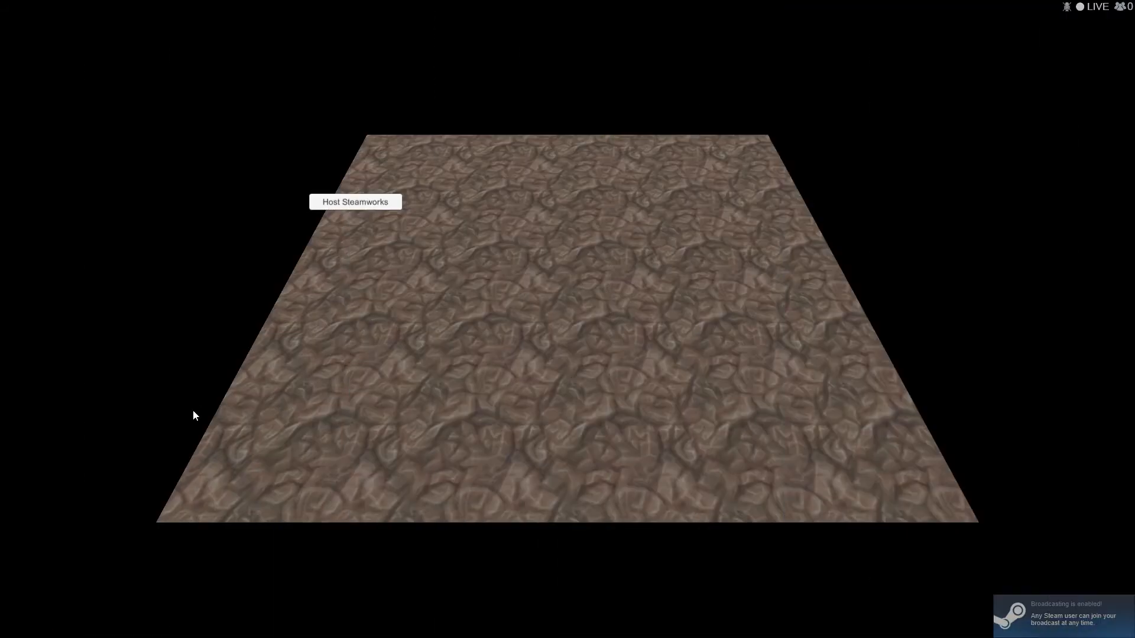
{"action": "mouse_move", "coordinate": [175, 376]}
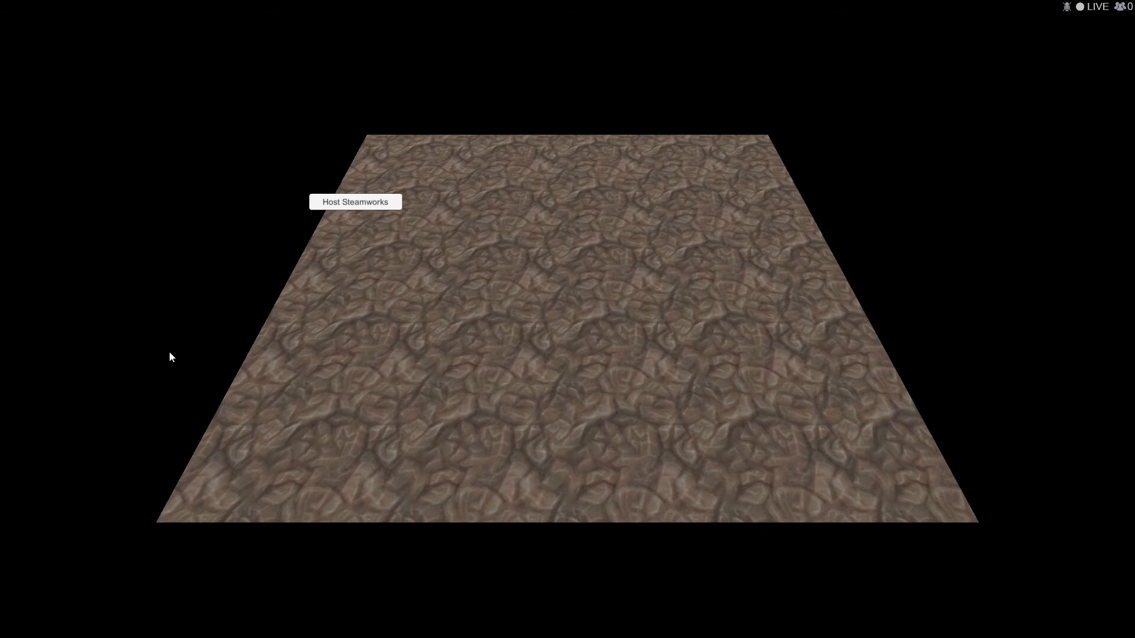
{"action": "mouse_move", "coordinate": [445, 398]}
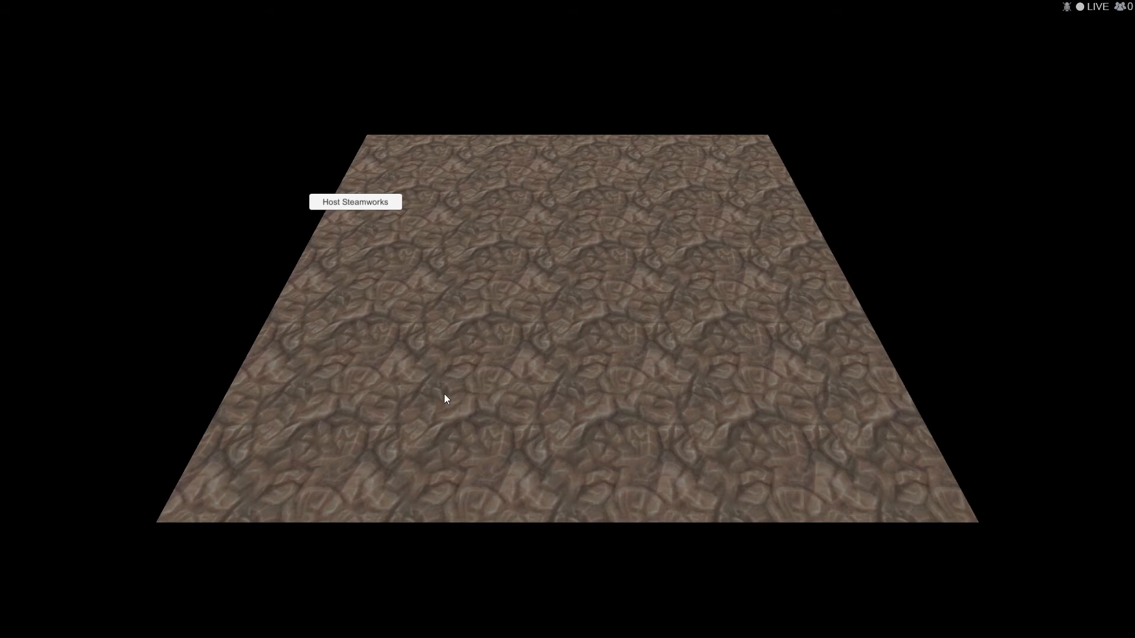
{"action": "mouse_move", "coordinate": [964, 405]}
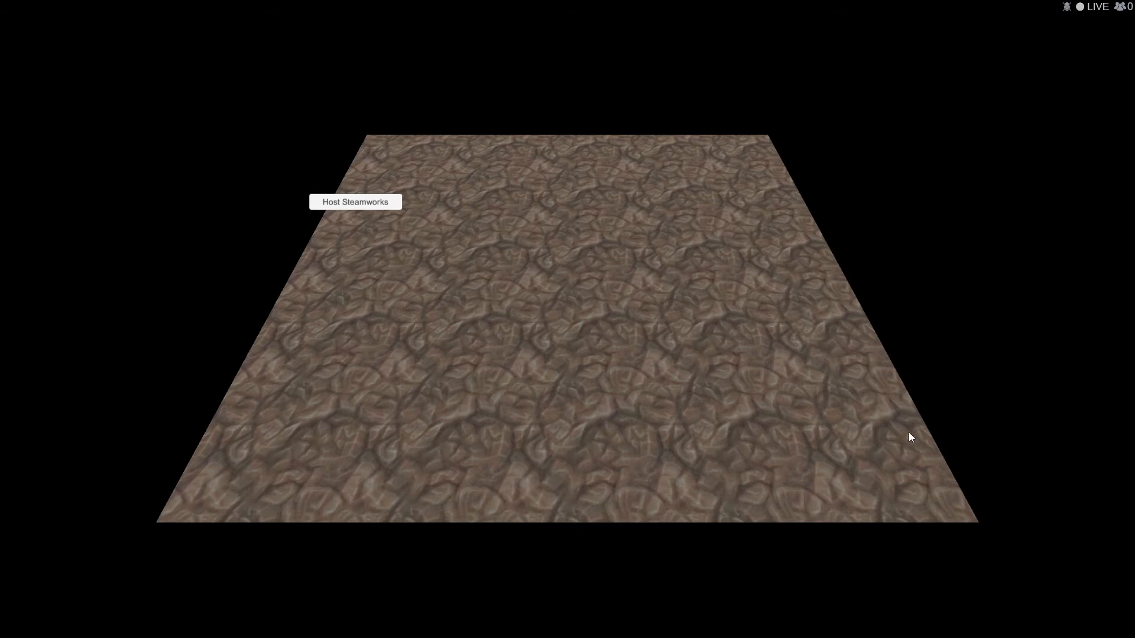
{"action": "mouse_move", "coordinate": [849, 410]}
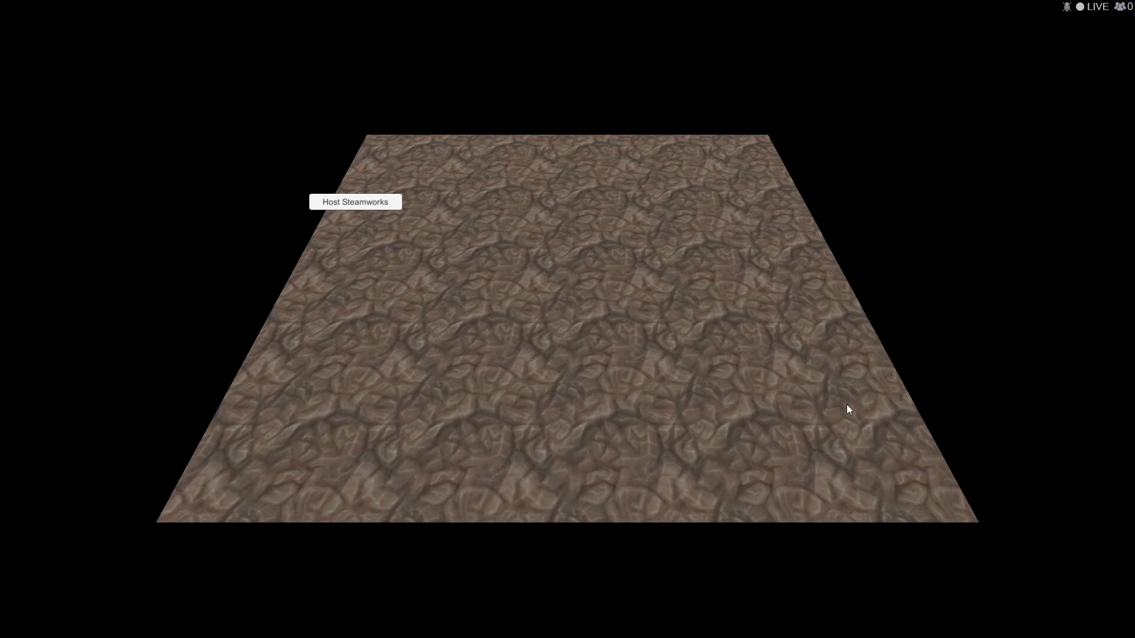
{"action": "mouse_move", "coordinate": [843, 421]}
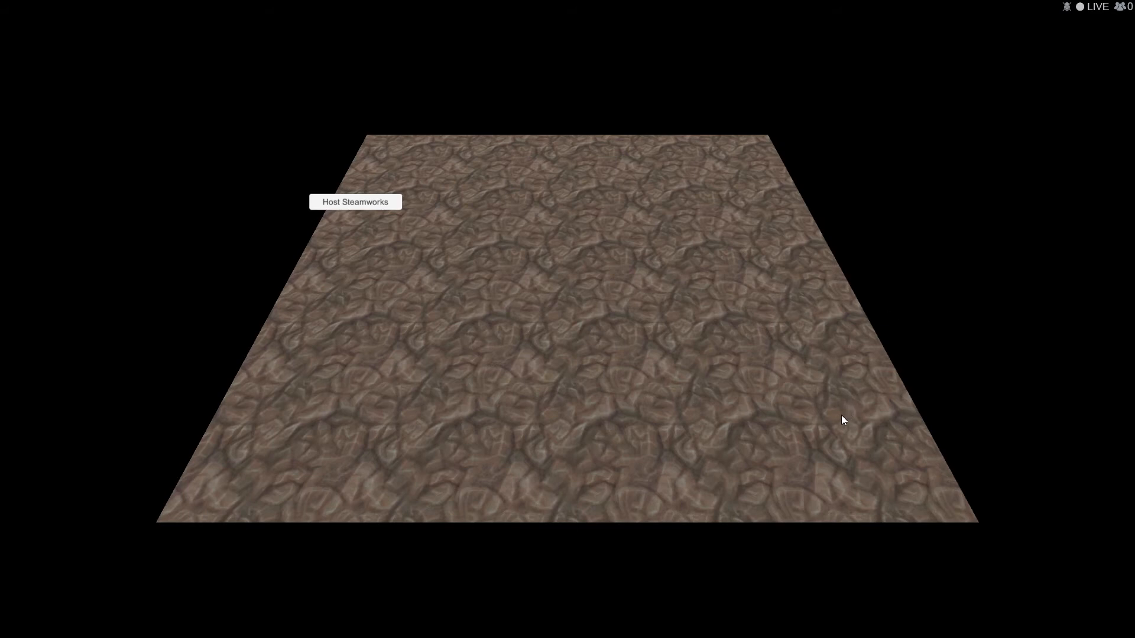
{"action": "mouse_move", "coordinate": [764, 411]}
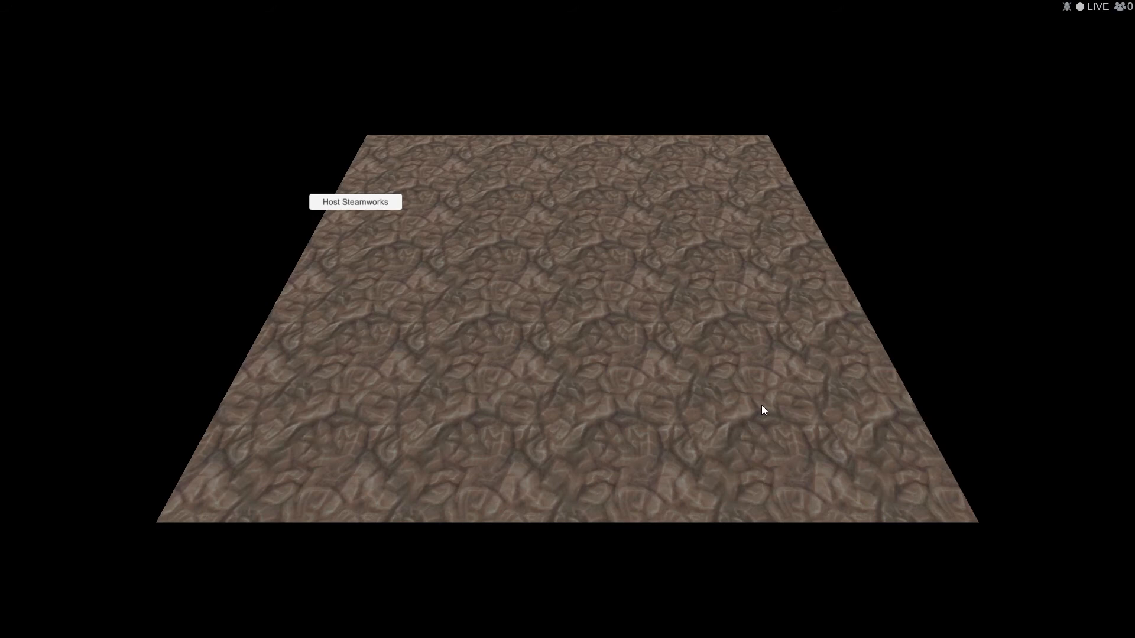
{"action": "mouse_move", "coordinate": [541, 208]}
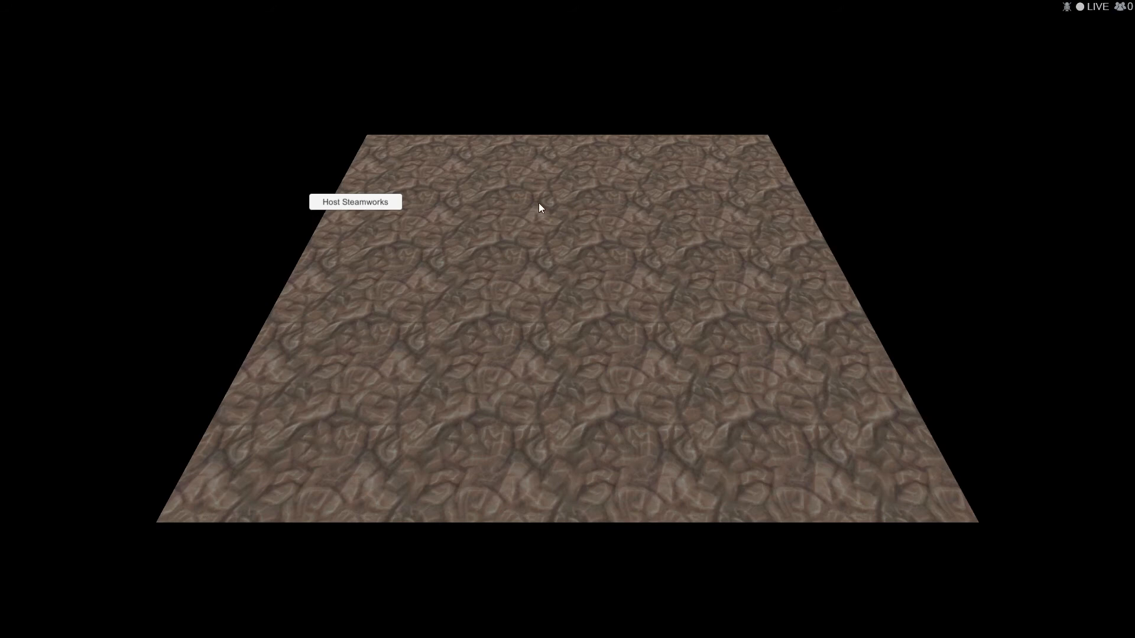
{"action": "mouse_move", "coordinate": [885, 263]}
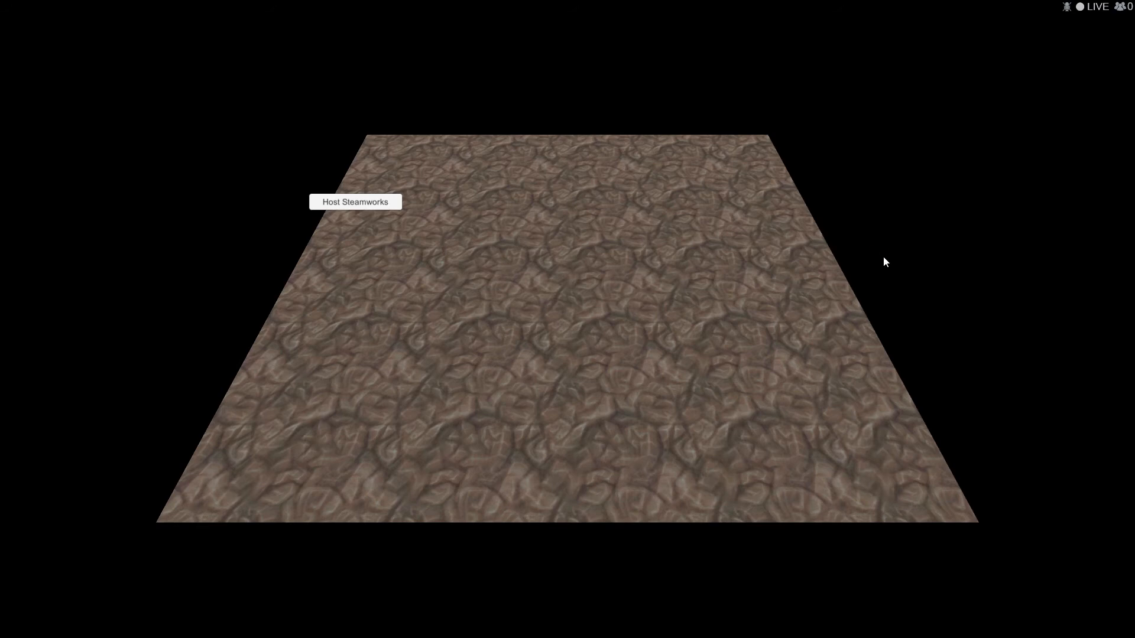
{"action": "mouse_move", "coordinate": [929, 342]}
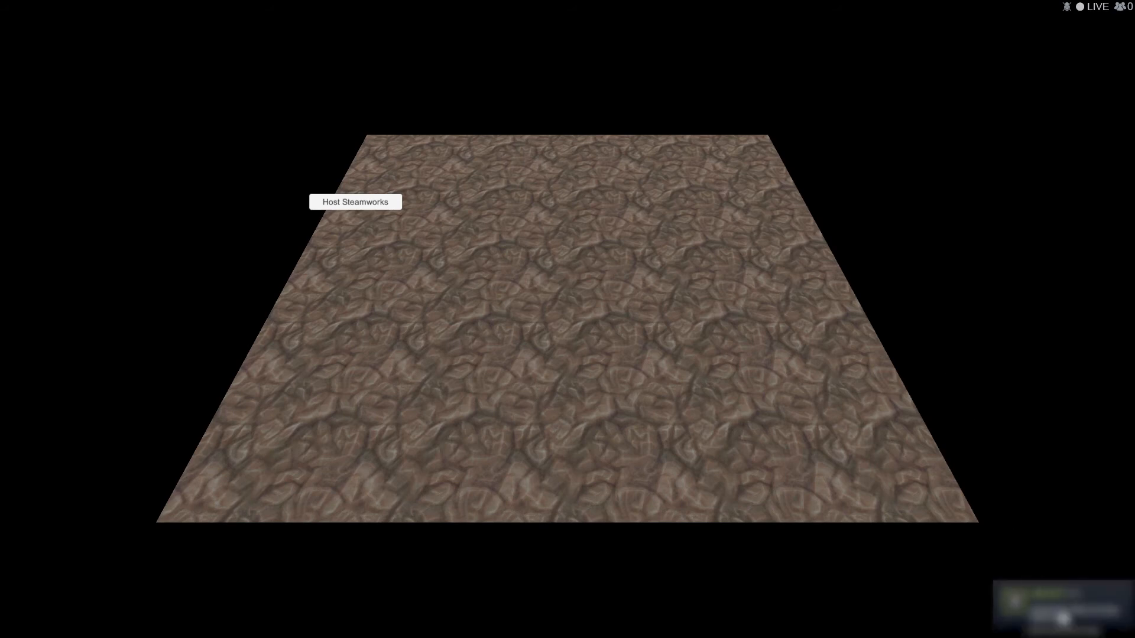
Bring up the Steam overlay over the running game with Shift+Tab.
{"action": "key", "text": "shift+tab"}
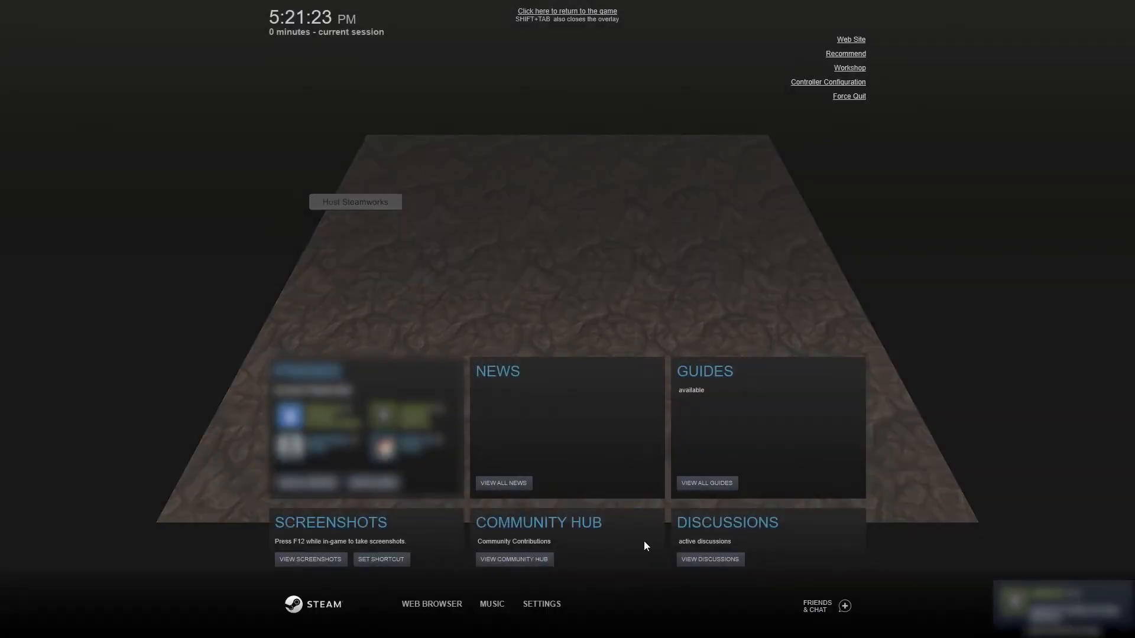